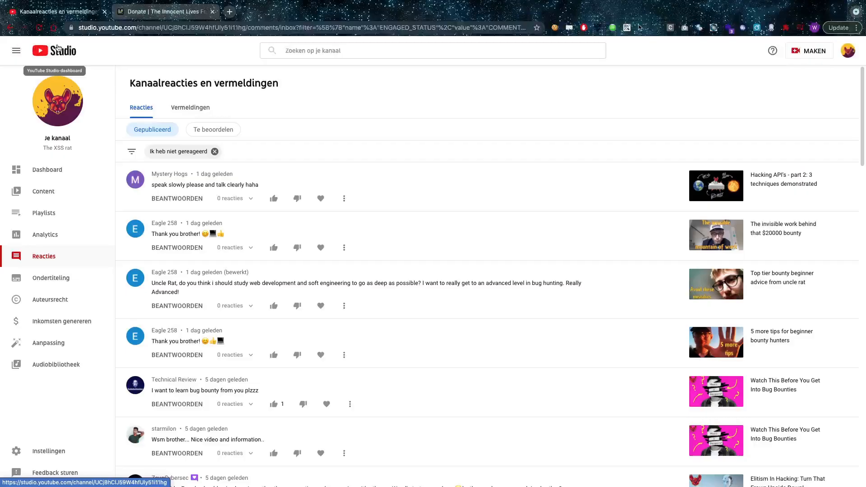
pyautogui.moveTo(221, 66)
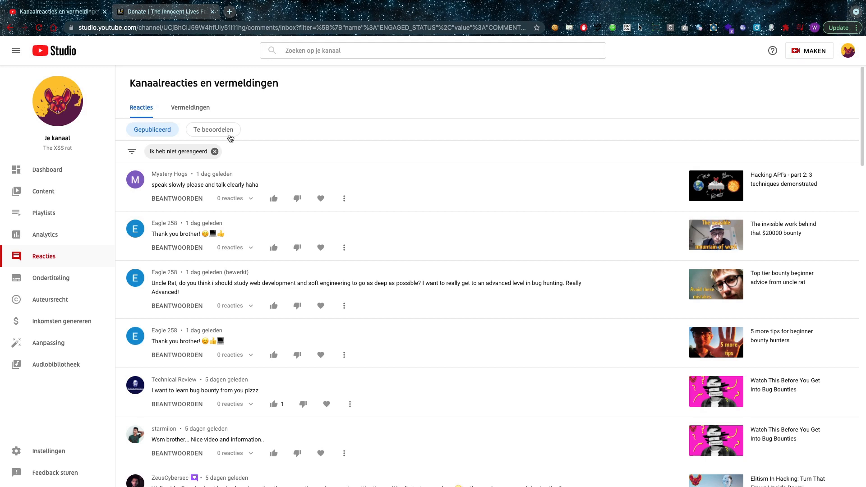
pyautogui.moveTo(232, 170)
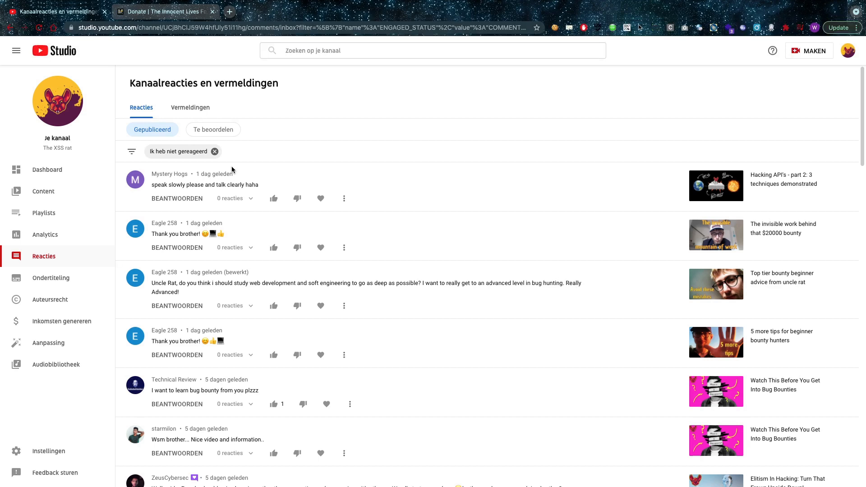
# - Like the speak-slowly request, both thank-you comments and the web-development study question
pyautogui.scroll(-3)
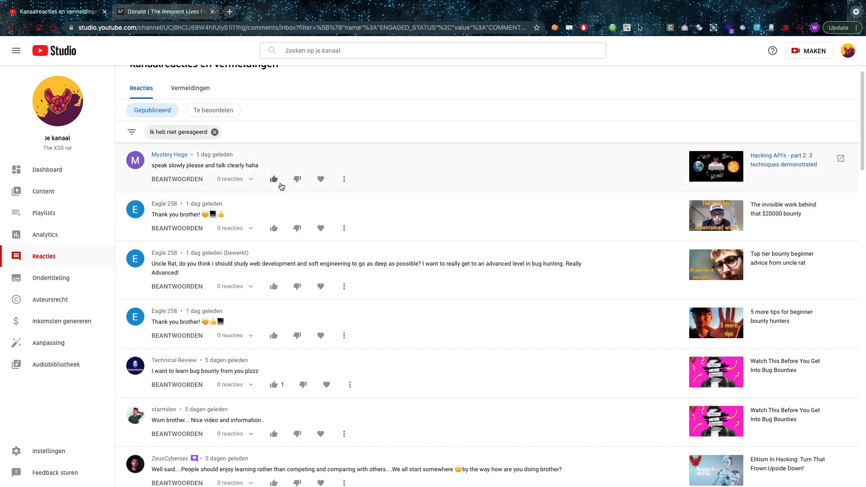
pyautogui.click(274, 179)
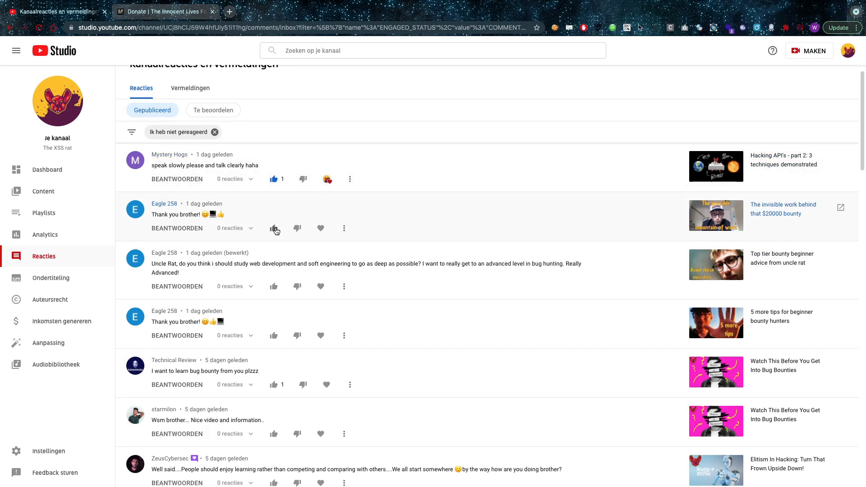
pyautogui.click(273, 228)
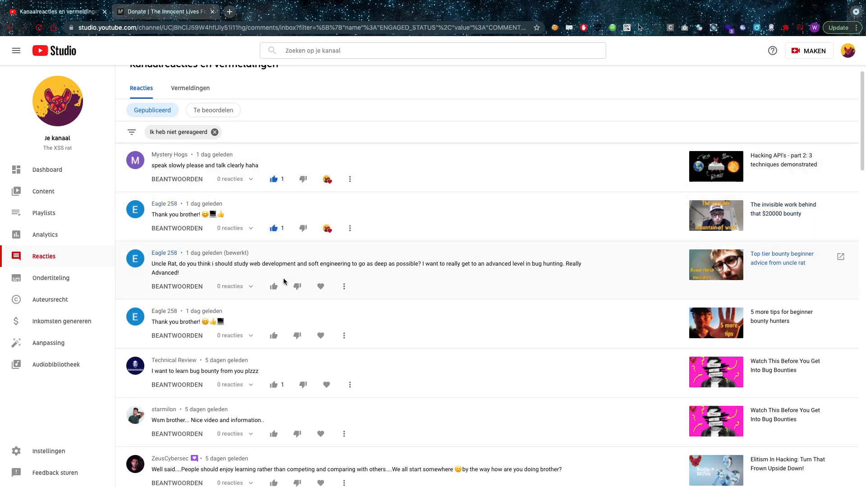
pyautogui.click(273, 286)
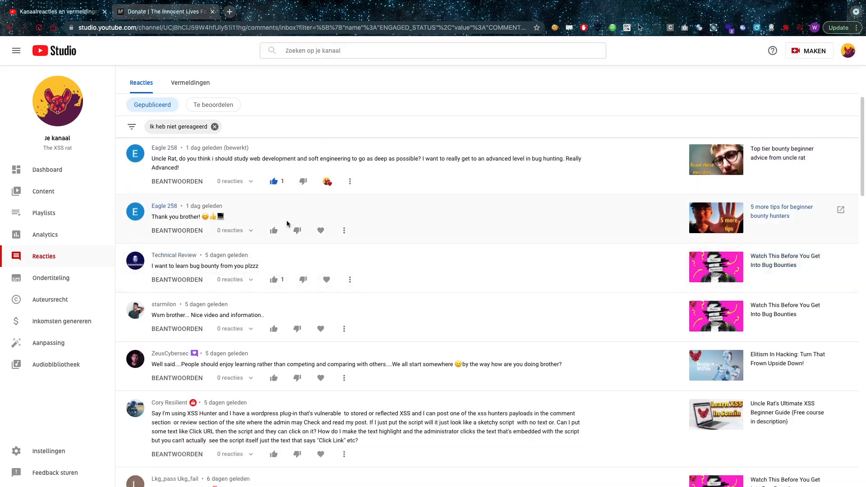
pyautogui.click(273, 231)
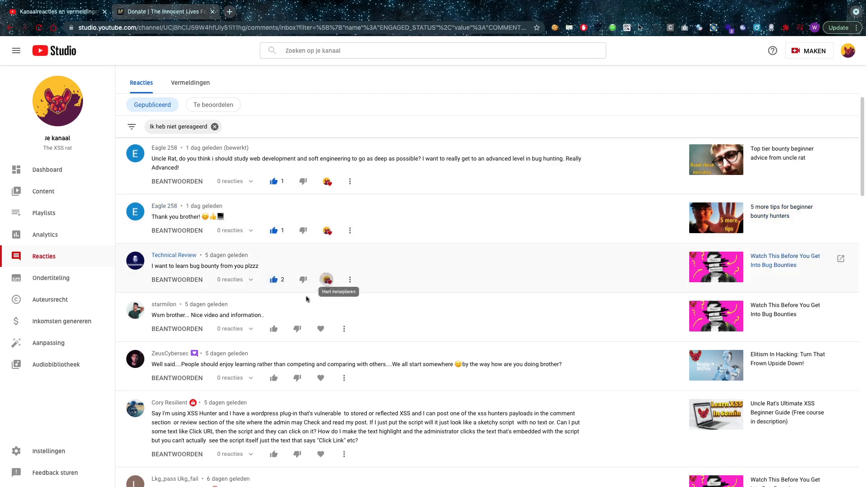
pyautogui.scroll(-3)
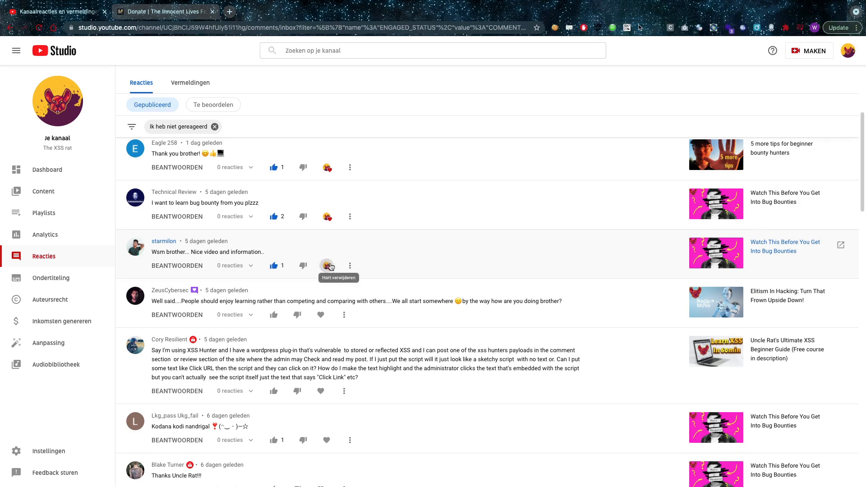
pyautogui.scroll(-3)
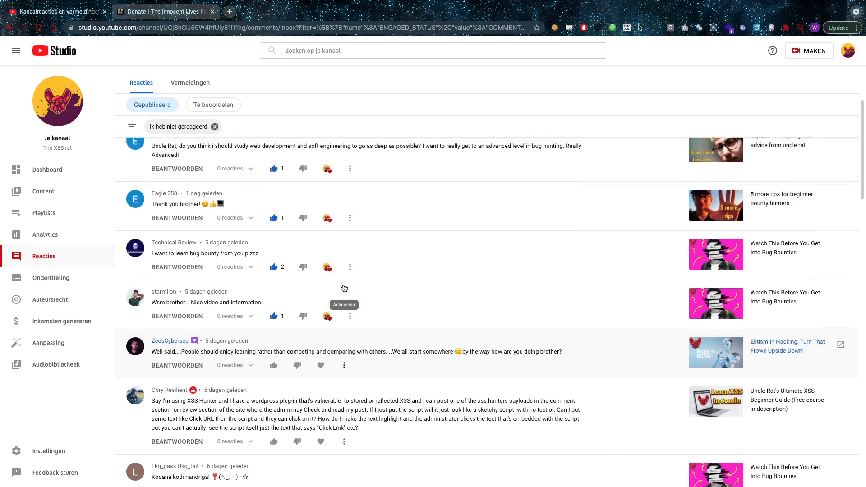
pyautogui.scroll(-3)
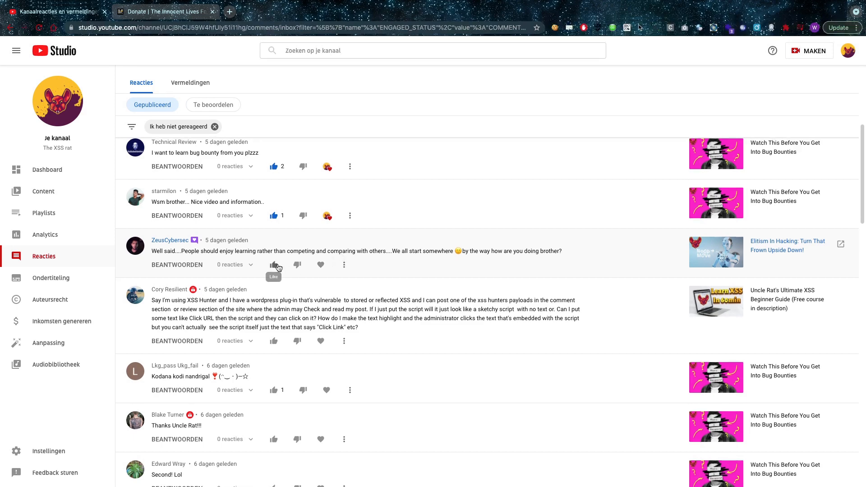
# - Scroll down to the comment about enjoying learning rather than competing
pyautogui.scroll(-3)
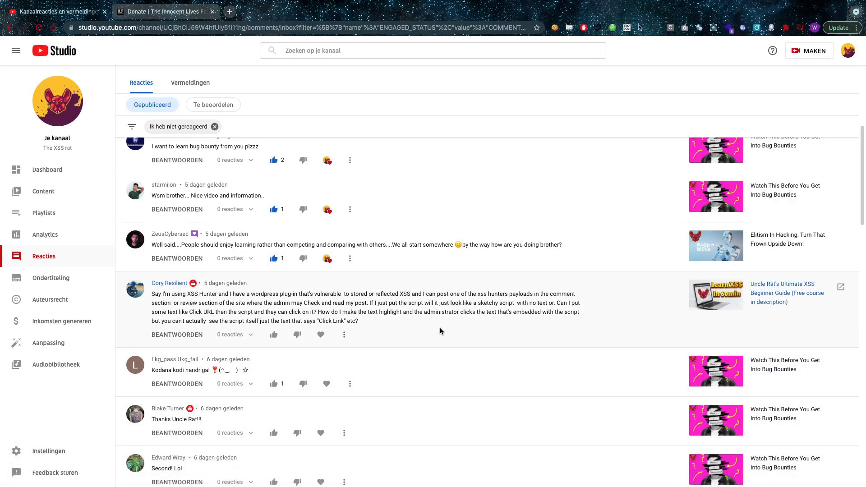
pyautogui.scroll(-3)
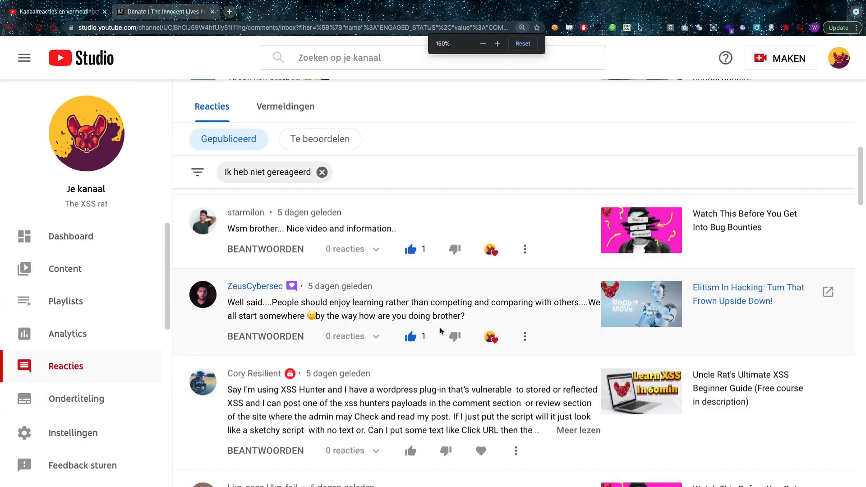
pyautogui.scroll(-3)
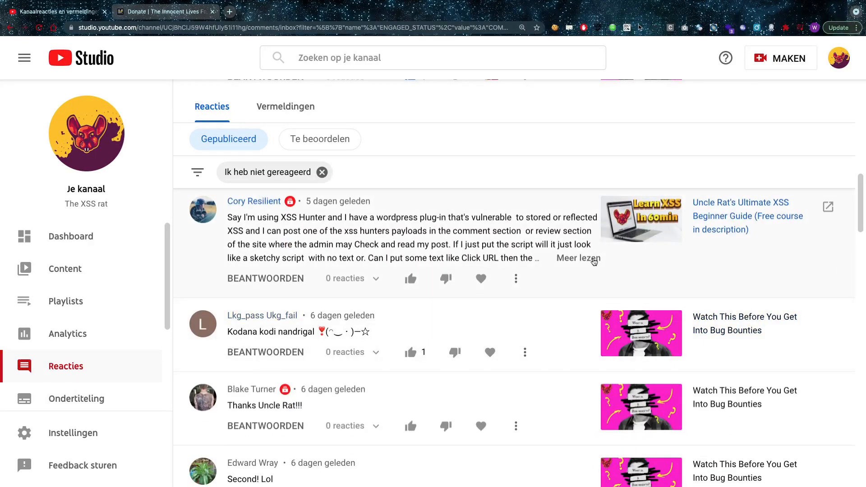
pyautogui.click(578, 258)
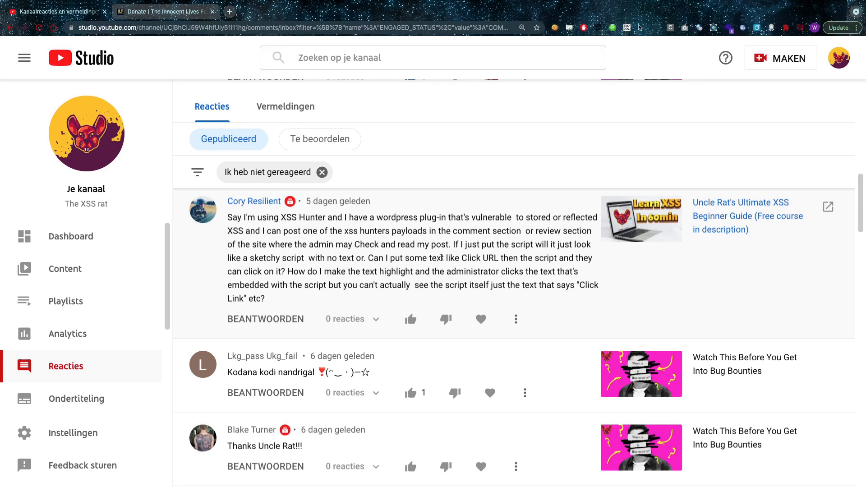
pyautogui.moveTo(461, 240)
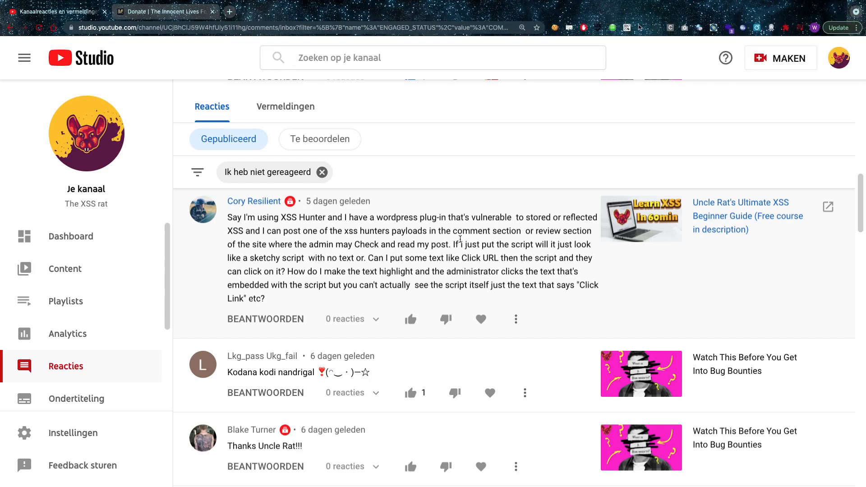
pyautogui.moveTo(460, 241)
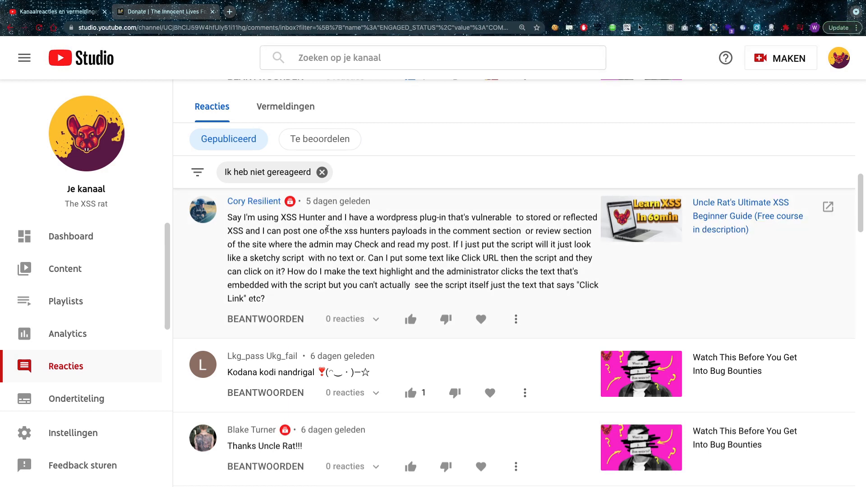
# - Highlight the words 'XSS Hunter' in the WordPress plug-in question
pyautogui.doubleClick(303, 216)
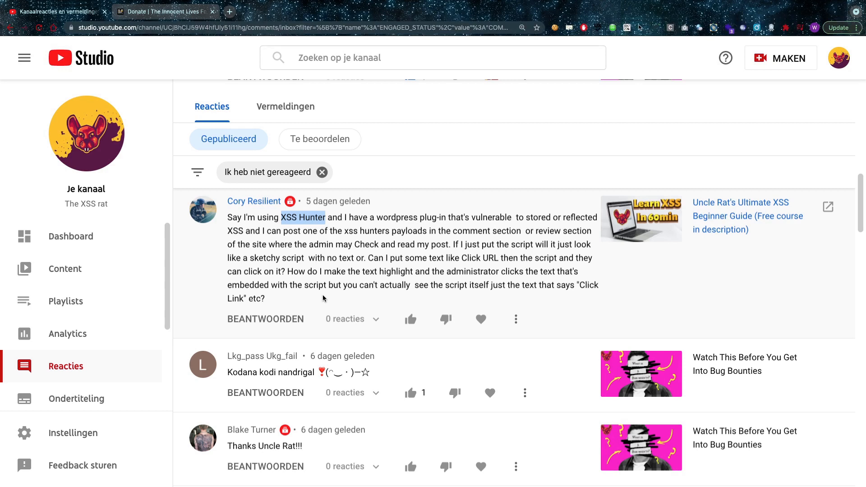
# - Like and heart the WordPress XSS question, then heart 'Kodana kodi nandrigal' and 'Second! Lol'
pyautogui.click(410, 319)
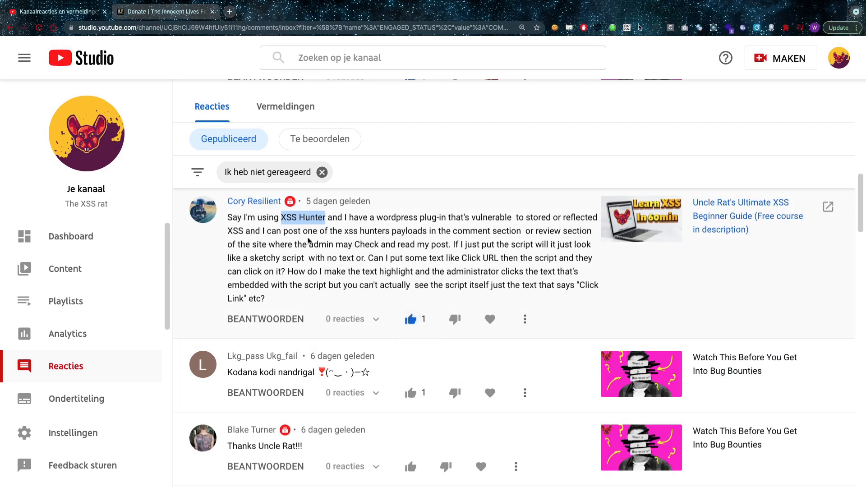
pyautogui.click(490, 319)
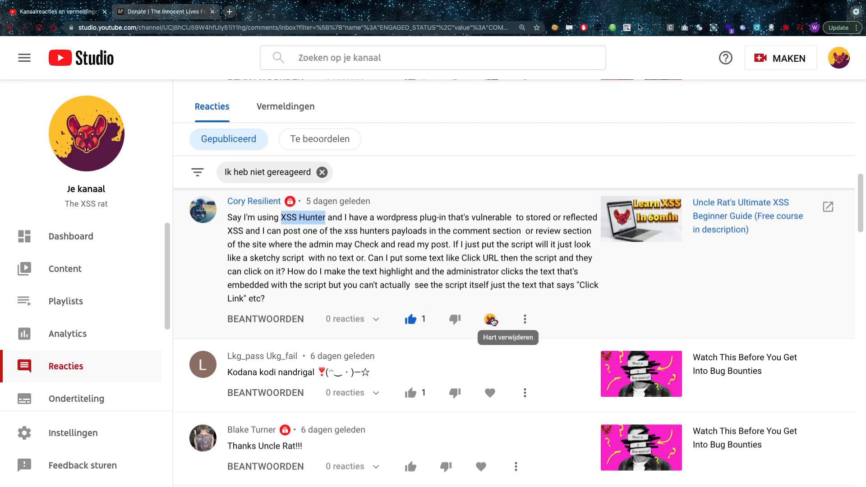
pyautogui.scroll(-3)
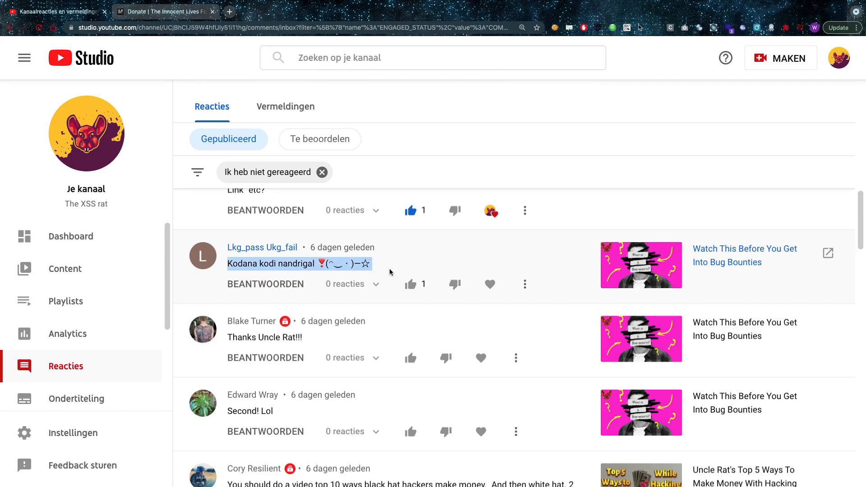
pyautogui.click(410, 284)
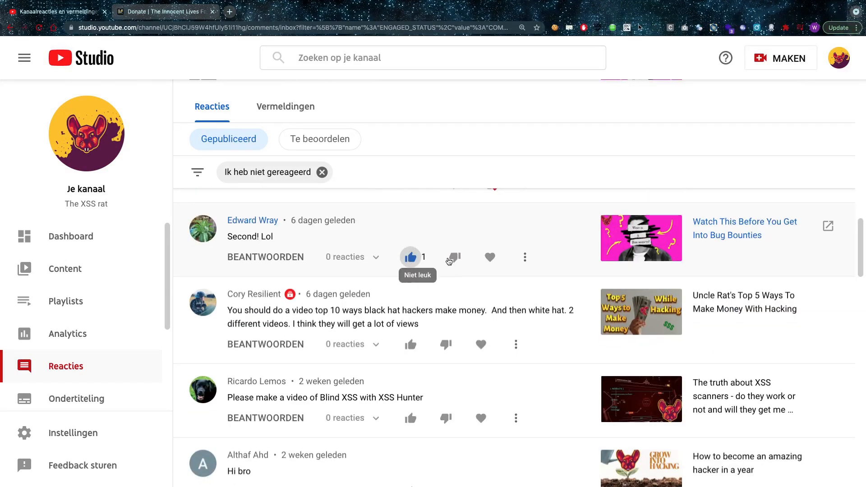
pyautogui.click(490, 258)
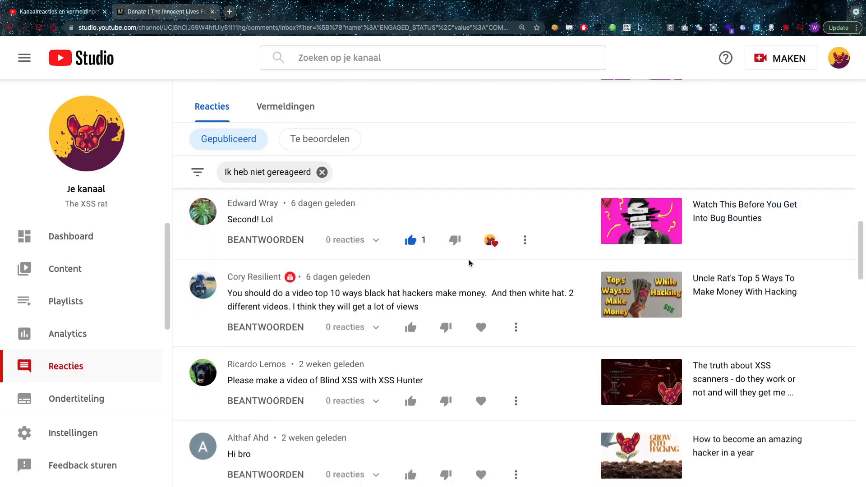
pyautogui.scroll(-3)
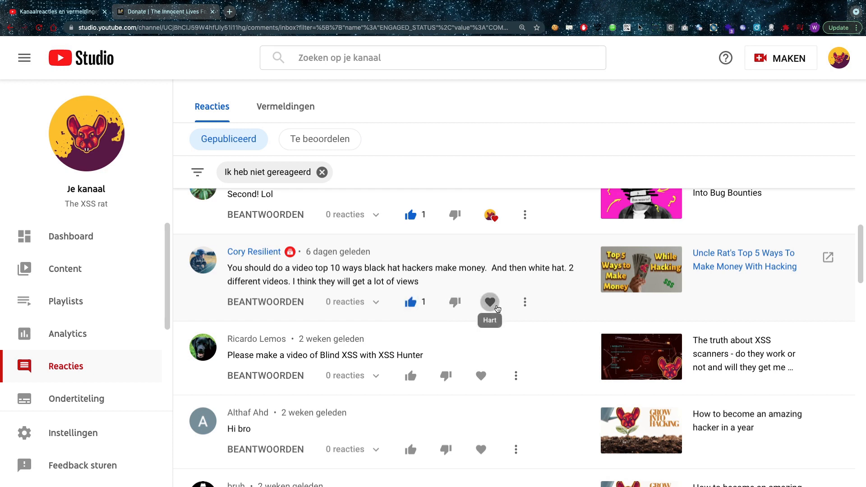
# - Heart the 'top 10 ways black hat hackers make money' suggestion comment
pyautogui.click(489, 302)
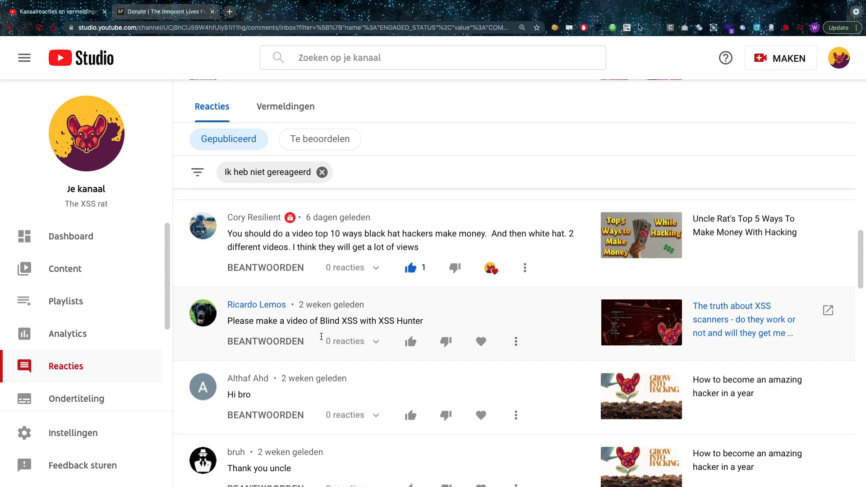
# - Like and heart the Blind XSS with XSS Hunter request, scrolling further down the list
pyautogui.click(410, 342)
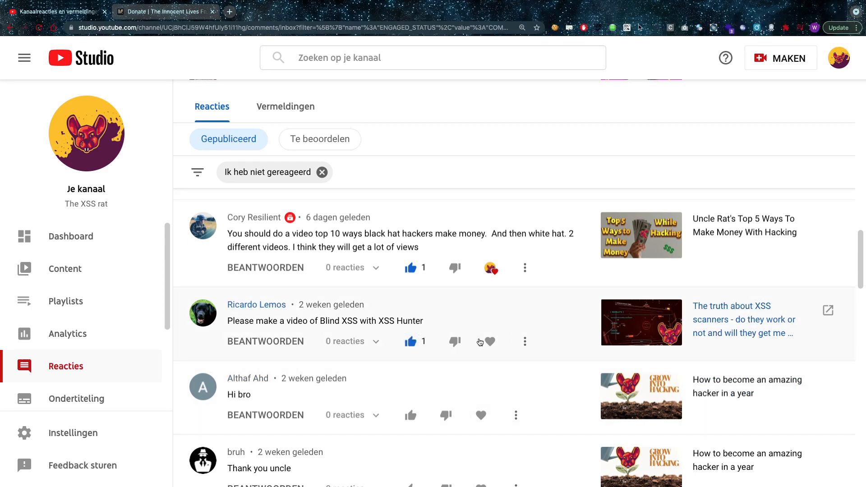
pyautogui.click(488, 342)
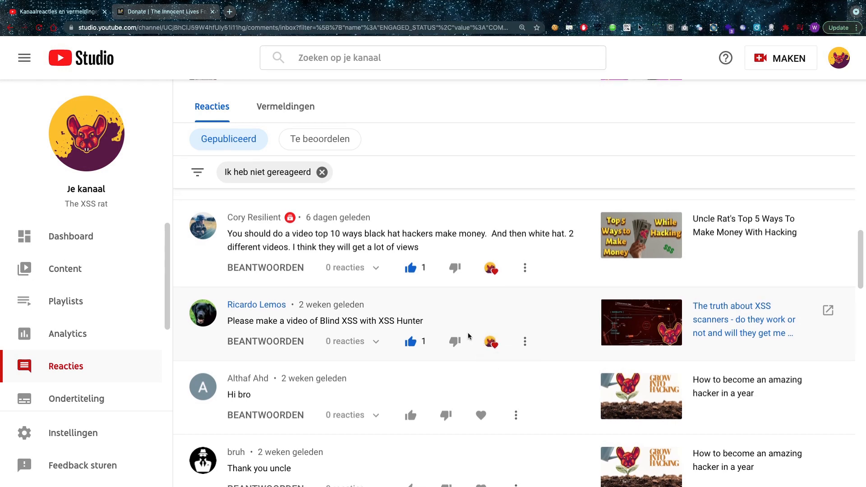
pyautogui.moveTo(454, 342)
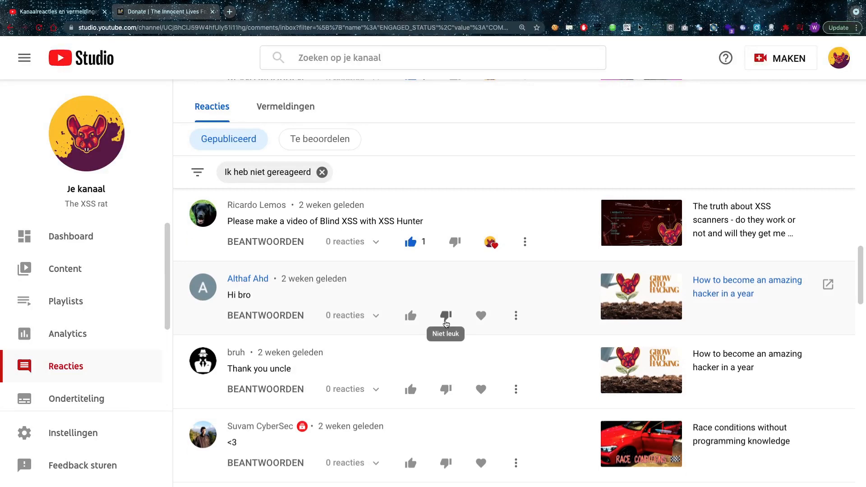
pyautogui.scroll(-3)
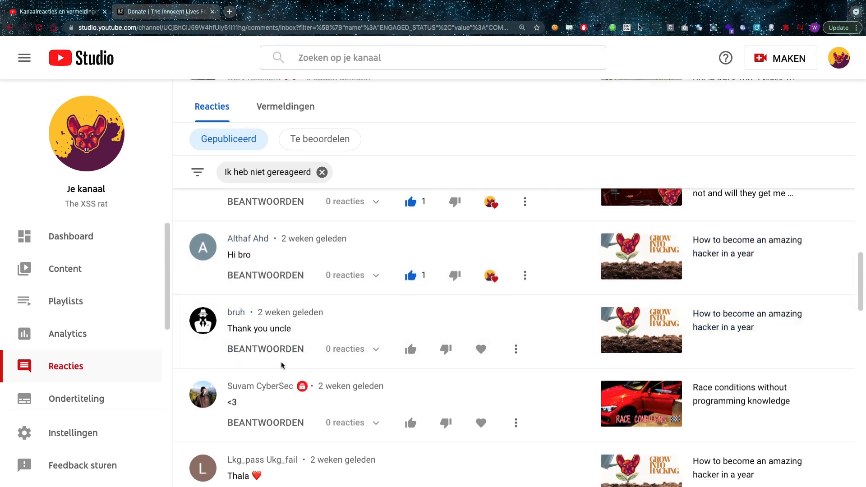
pyautogui.scroll(-3)
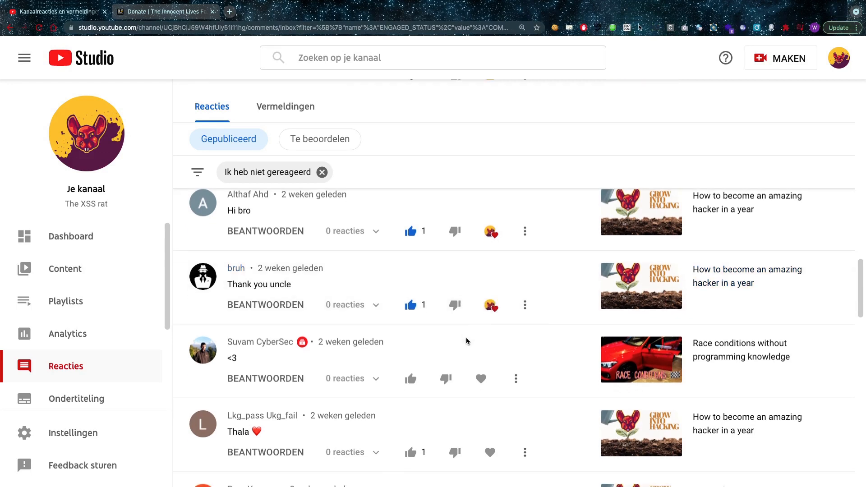
pyautogui.moveTo(426, 337)
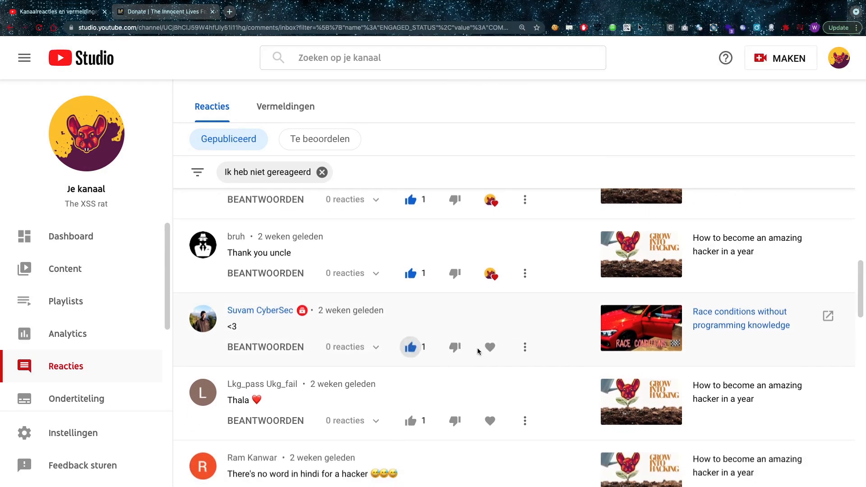
# - Scroll down and heart the no-word-in-Hindi-for-a-hacker comment
pyautogui.scroll(-3)
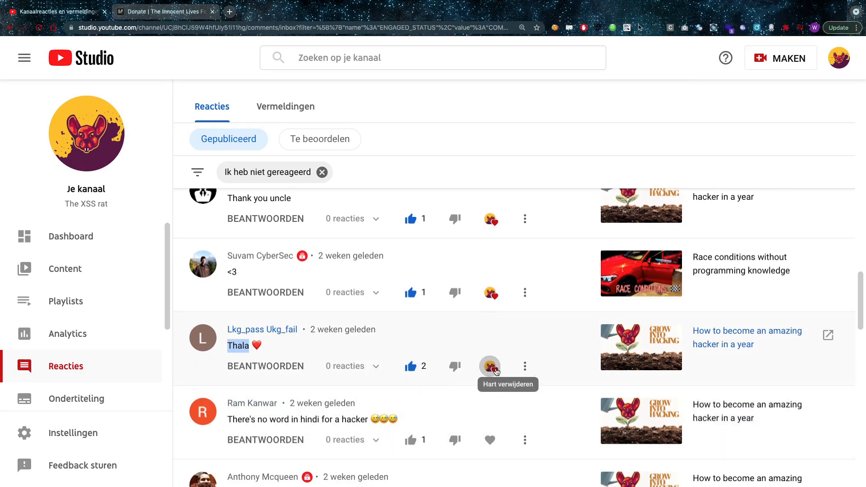
pyautogui.scroll(-3)
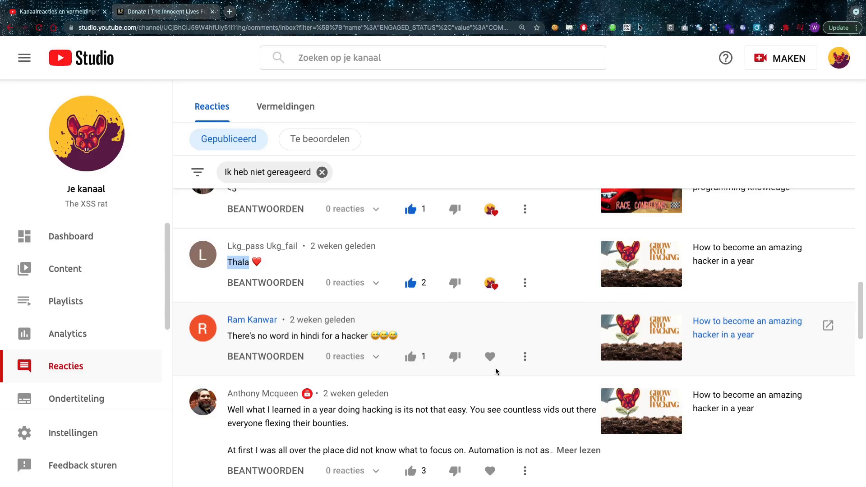
pyautogui.click(411, 356)
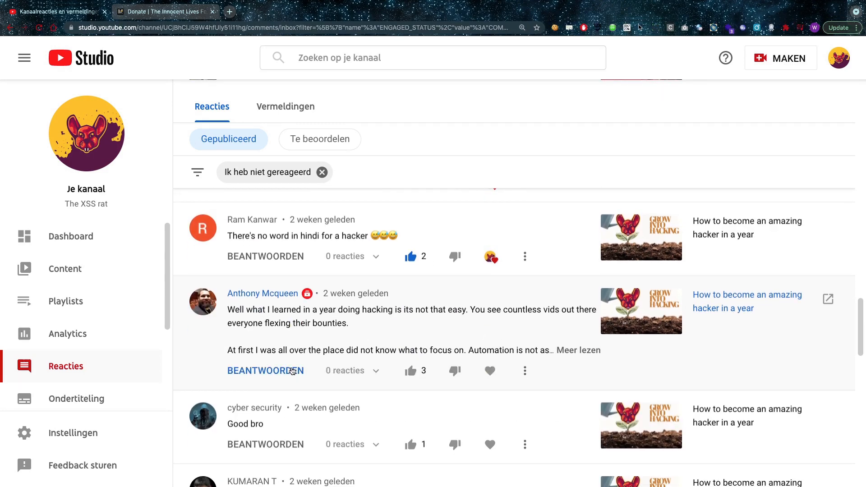
# - Expand the long comment about a year of learning hacking and read it through
pyautogui.click(573, 350)
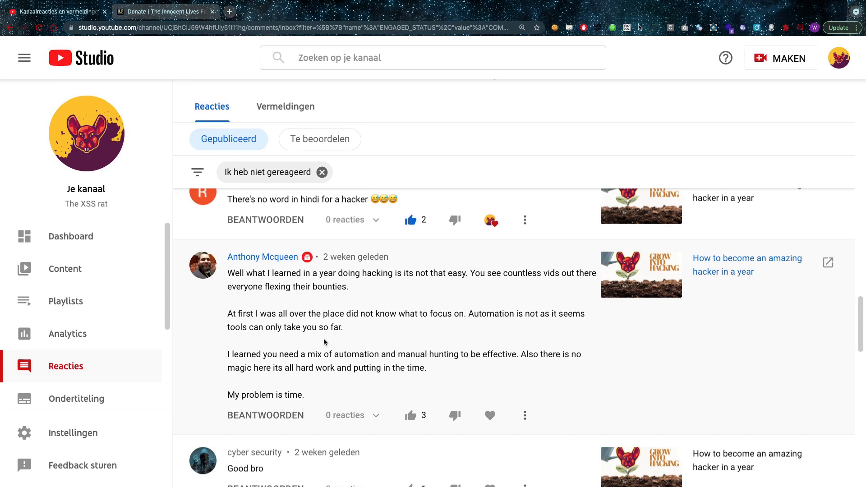
pyautogui.scroll(-3)
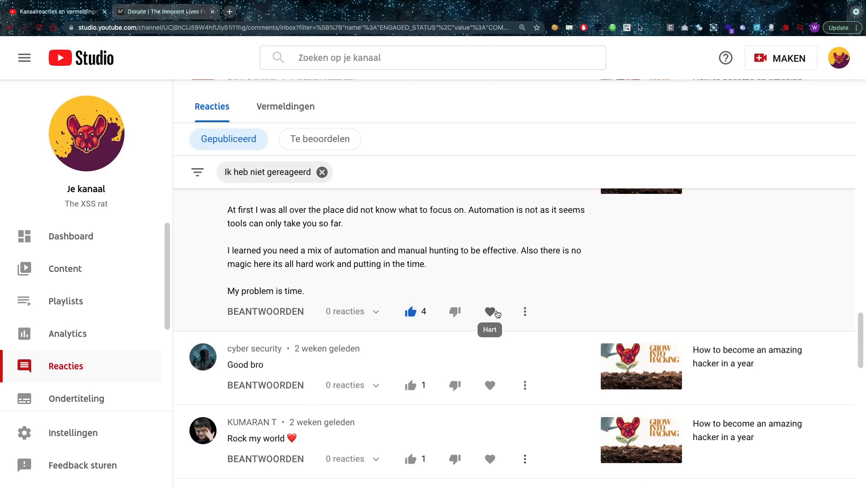
# - Heart the 'My problem is time' comment and like the 'Rock my world' comment
pyautogui.click(490, 312)
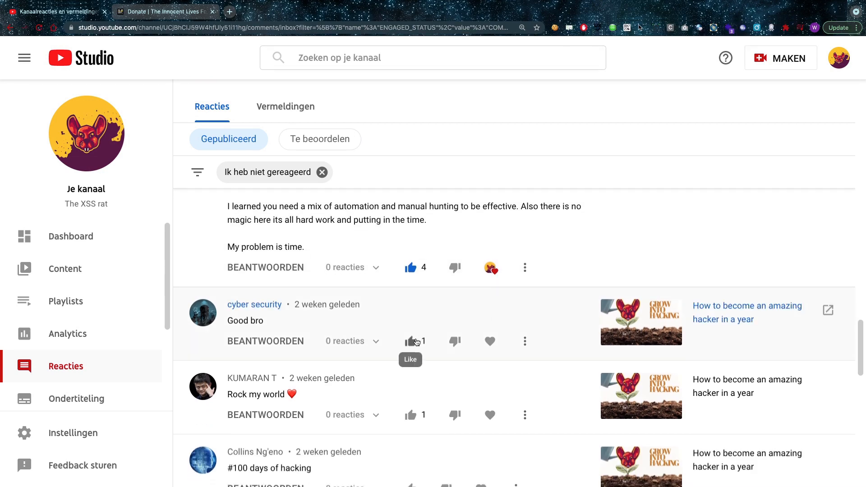
pyautogui.scroll(-3)
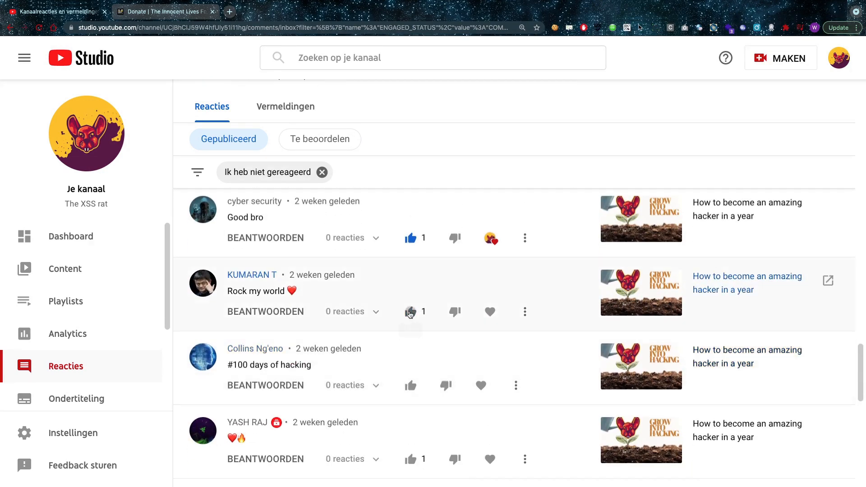
pyautogui.click(411, 312)
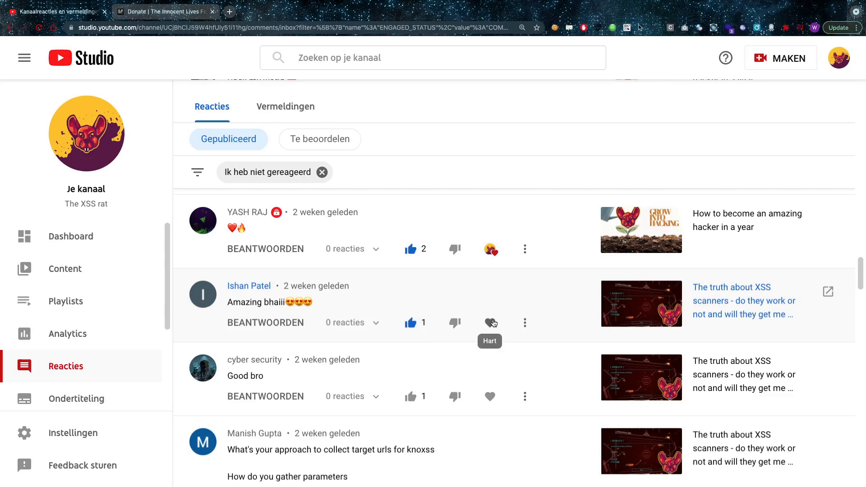
pyautogui.scroll(-3)
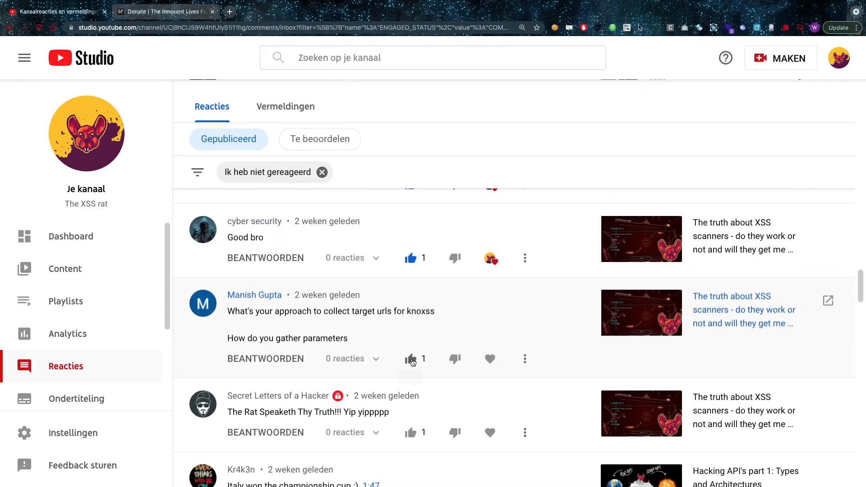
# - Like the question about collecting target URLs for knoxss, then scroll down
pyautogui.click(411, 358)
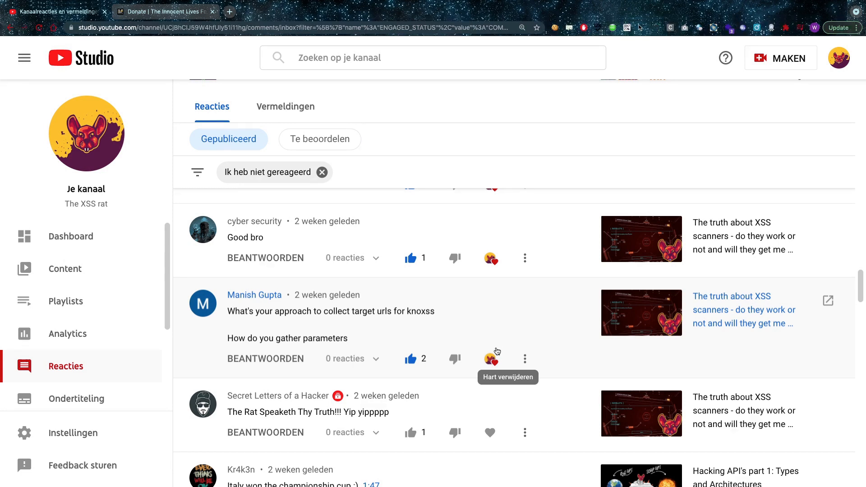
pyautogui.scroll(-3)
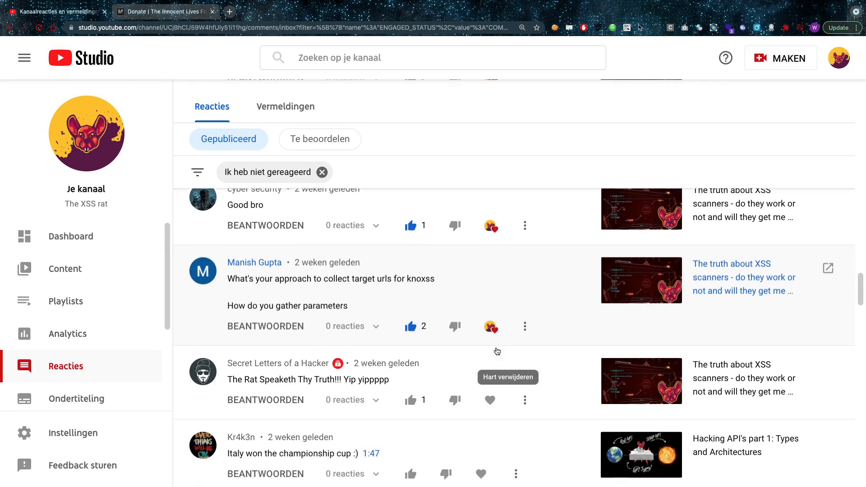
pyautogui.scroll(-3)
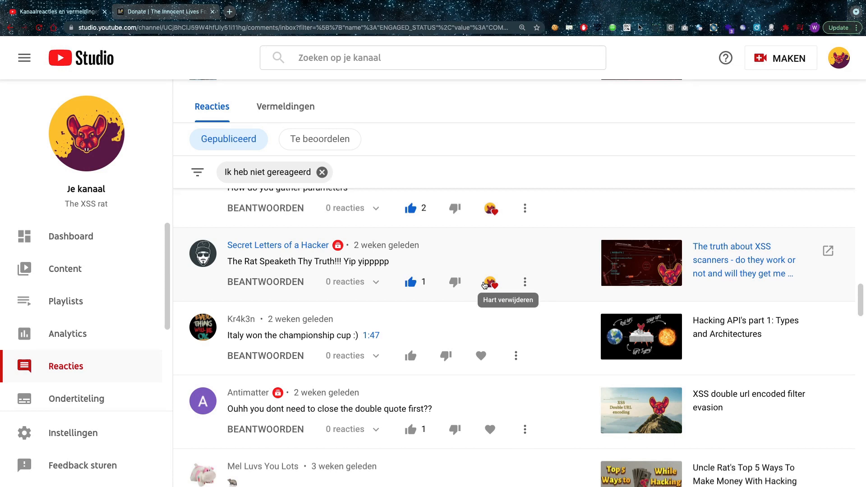
# - Scroll down the comments inbox past the Italy and double-quote question comments
pyautogui.scroll(-3)
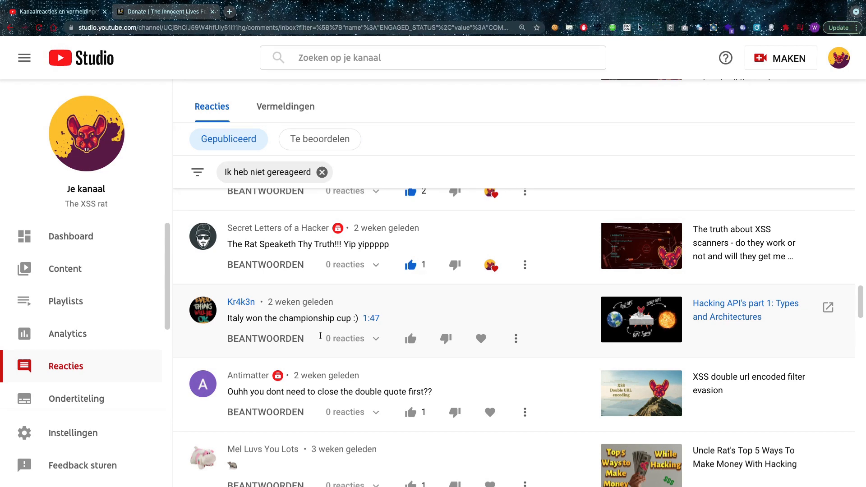
pyautogui.scroll(-3)
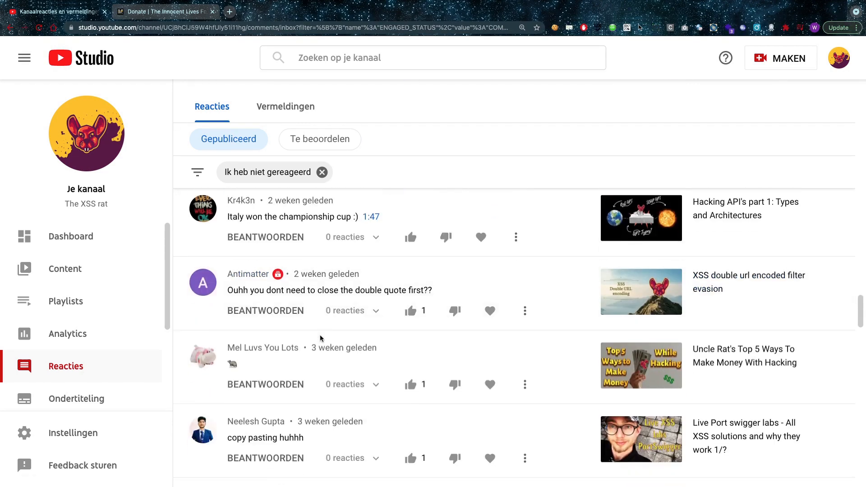
pyautogui.scroll(-3)
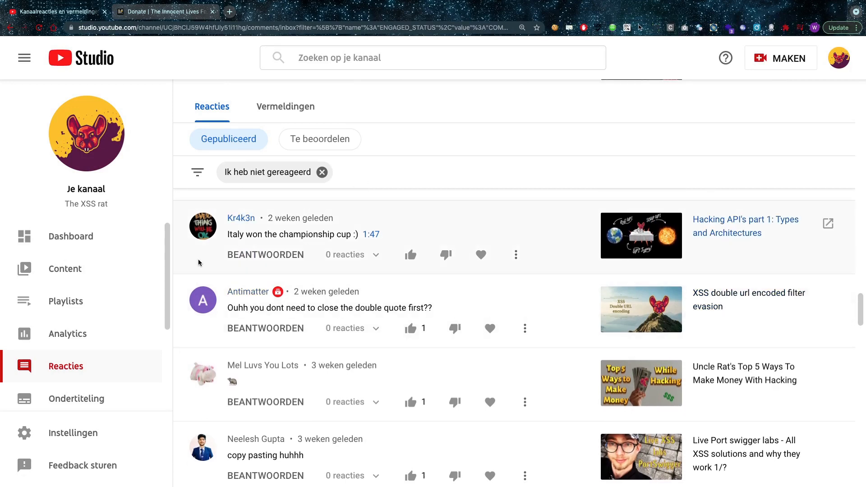
pyautogui.moveTo(361, 254)
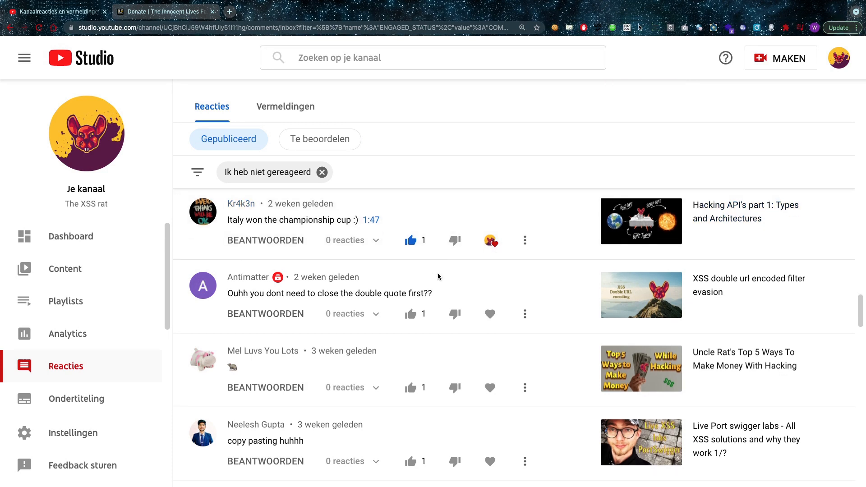
pyautogui.moveTo(482, 315)
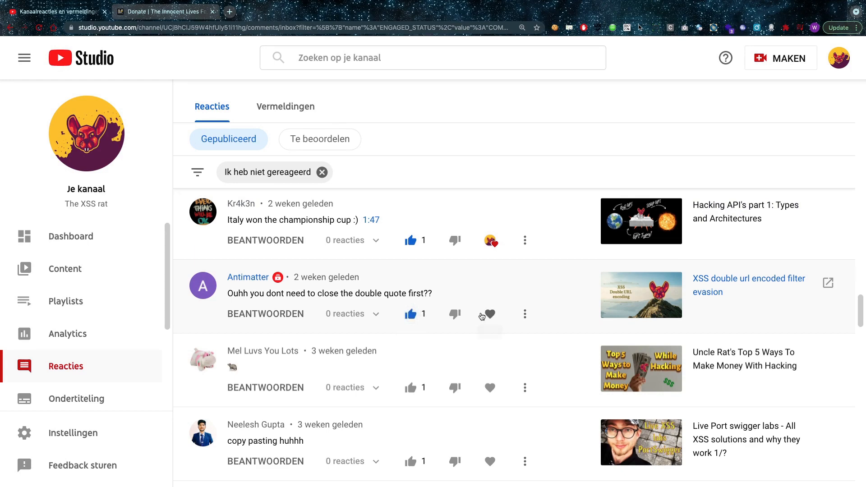
pyautogui.scroll(-3)
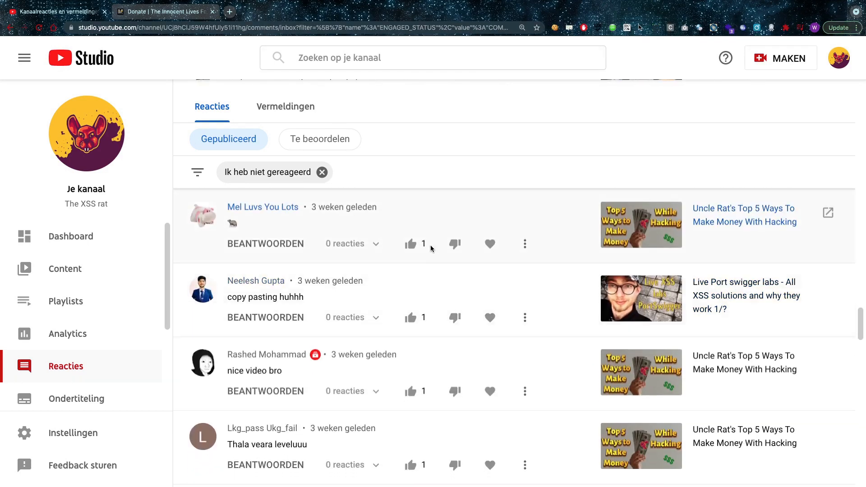
# - Like the turtle emoji, 'nice video bro 😎' and 'Great stuff.' comments
pyautogui.click(410, 244)
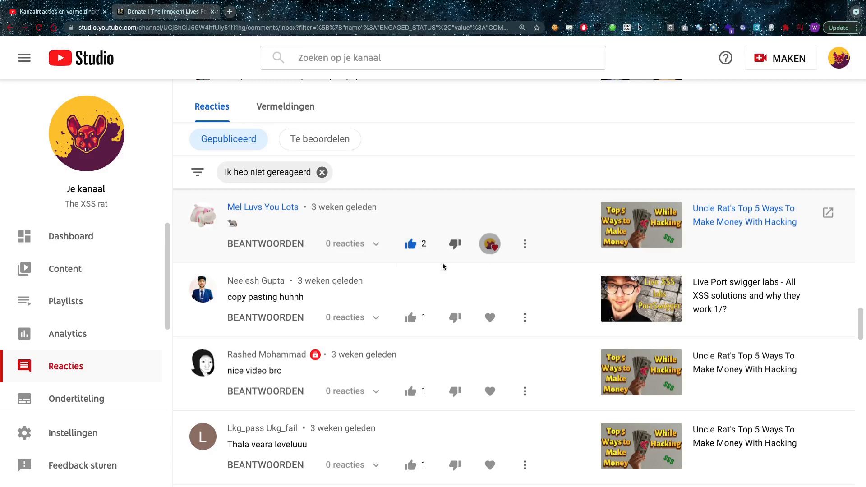
pyautogui.moveTo(489, 318)
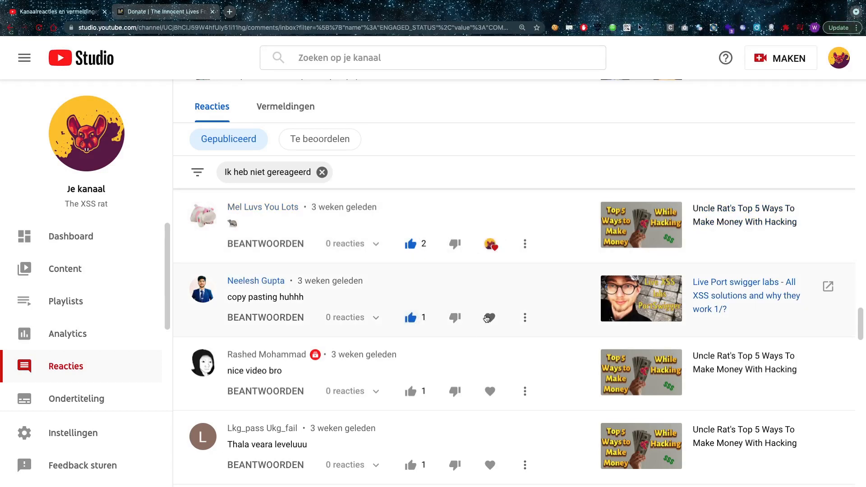
pyautogui.scroll(-3)
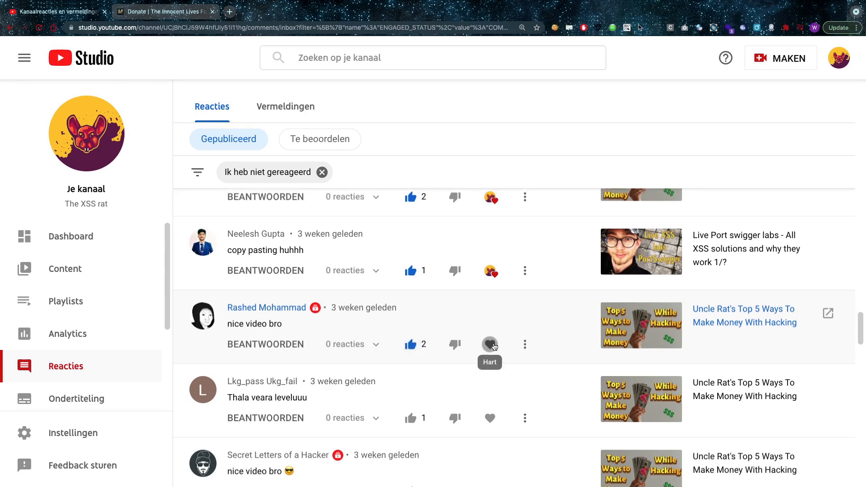
pyautogui.scroll(-3)
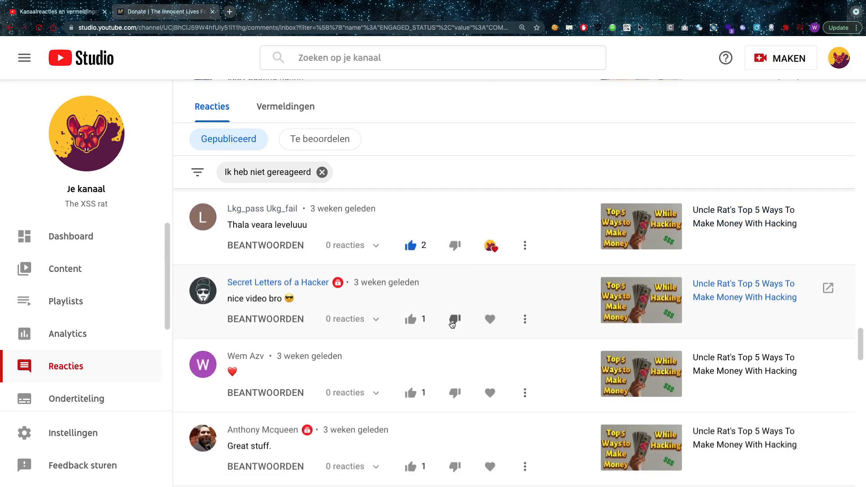
pyautogui.click(411, 319)
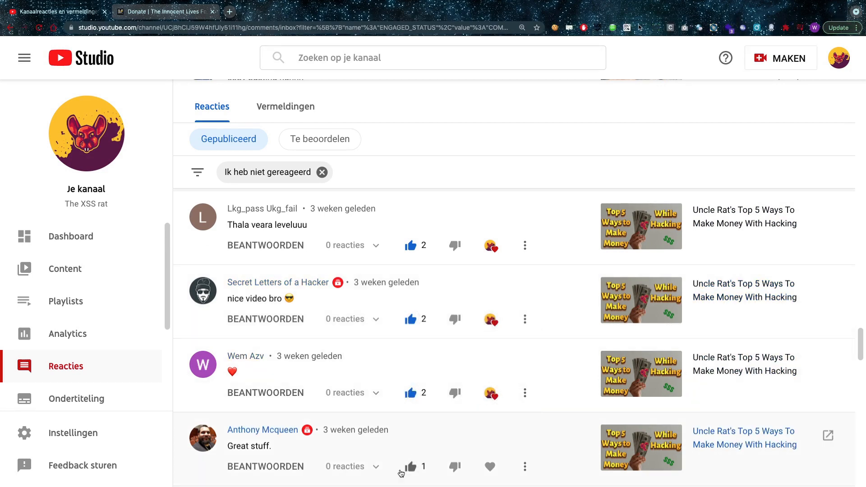
pyautogui.click(410, 467)
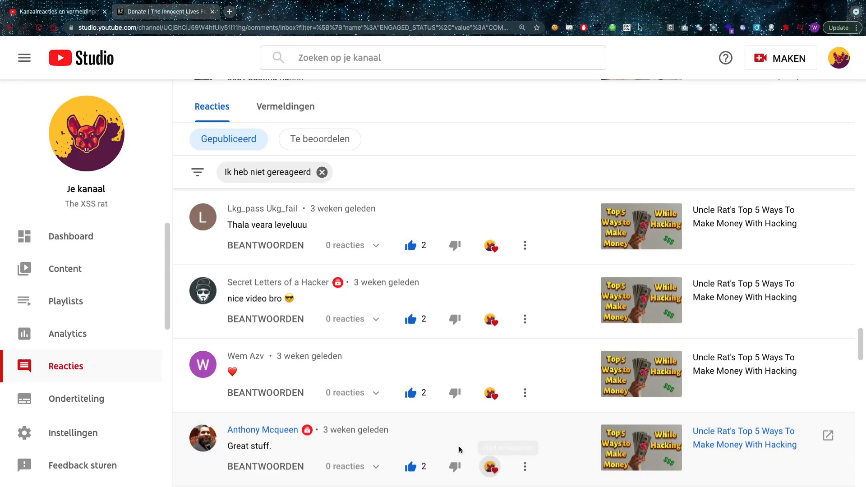
# - Like the fire emoji comment, heart 'Binit dai', then show the Innocent Lives Foundation donation page
pyautogui.scroll(-3)
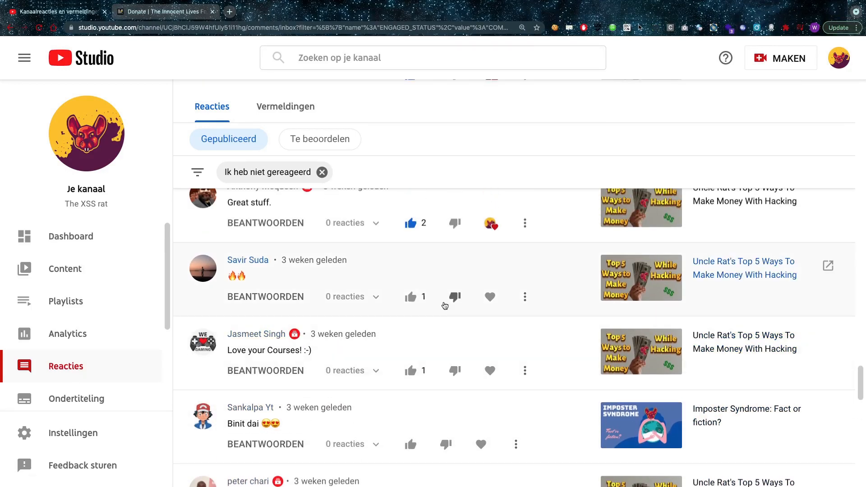
pyautogui.click(411, 297)
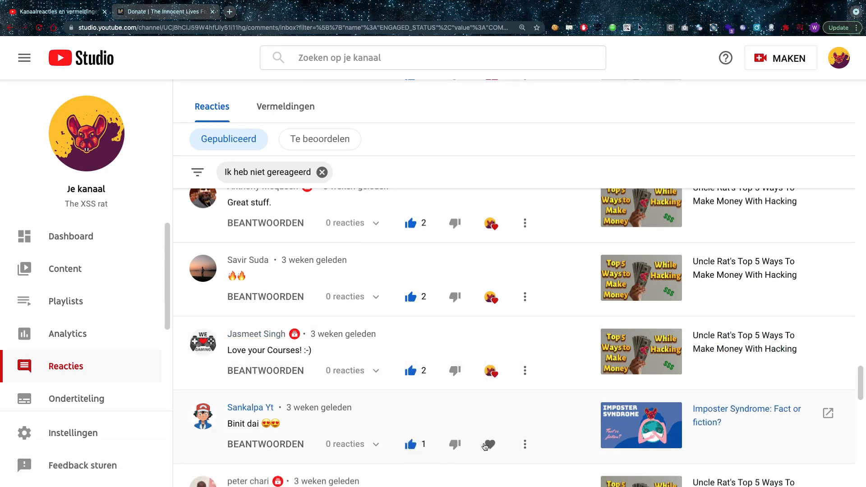
pyautogui.click(488, 444)
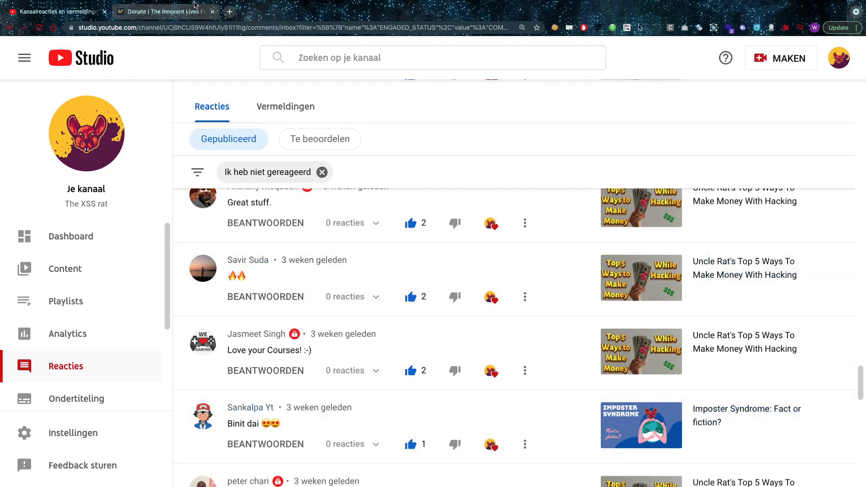
pyautogui.click(160, 12)
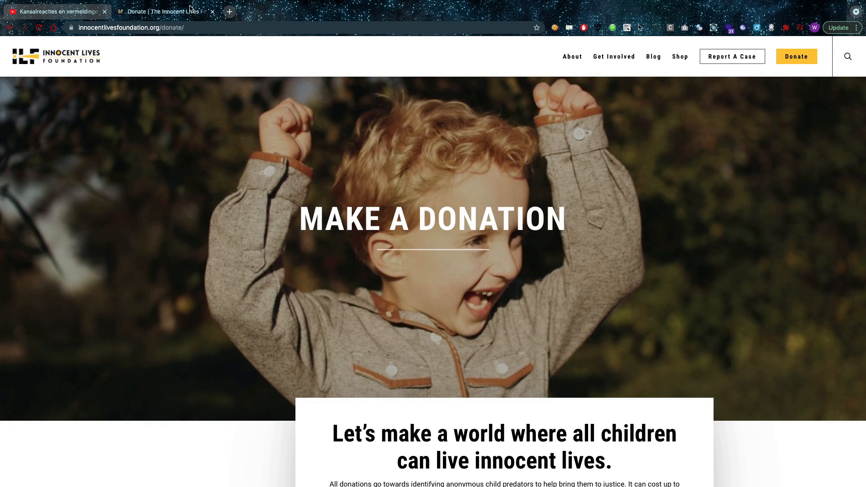